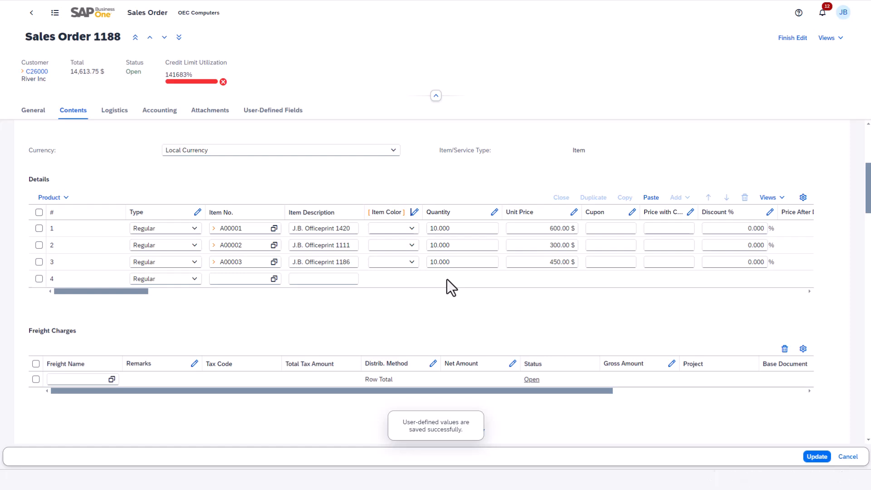
Finish editing so Sales Order 1188 returns to display mode on the General tab.
click(410, 228)
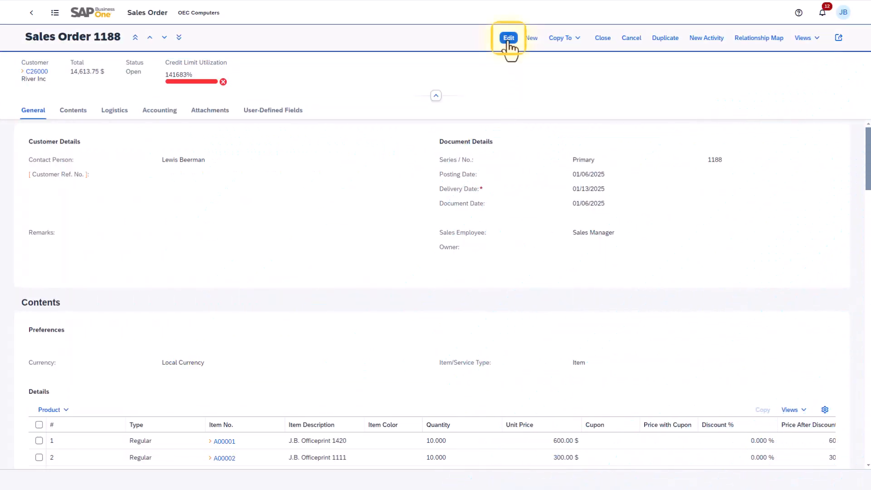
Start user-defined value editing on the order and bring up the Item Color column's value settings.
click(508, 38)
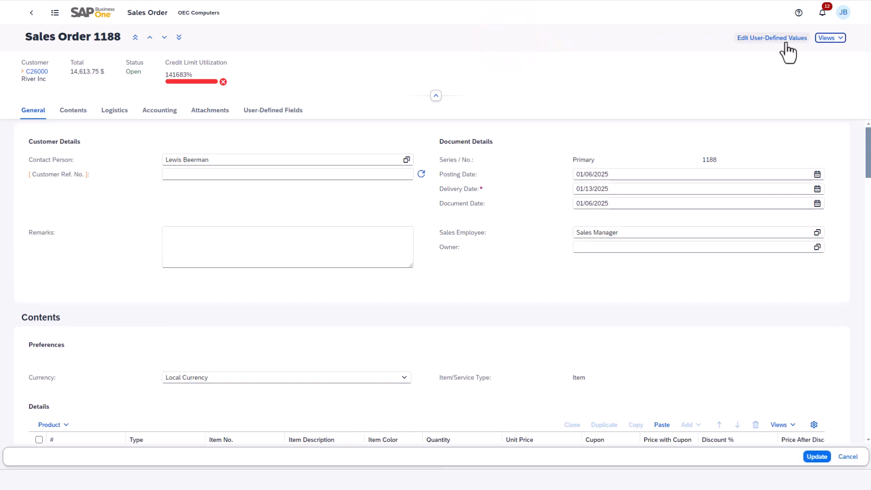
click(771, 38)
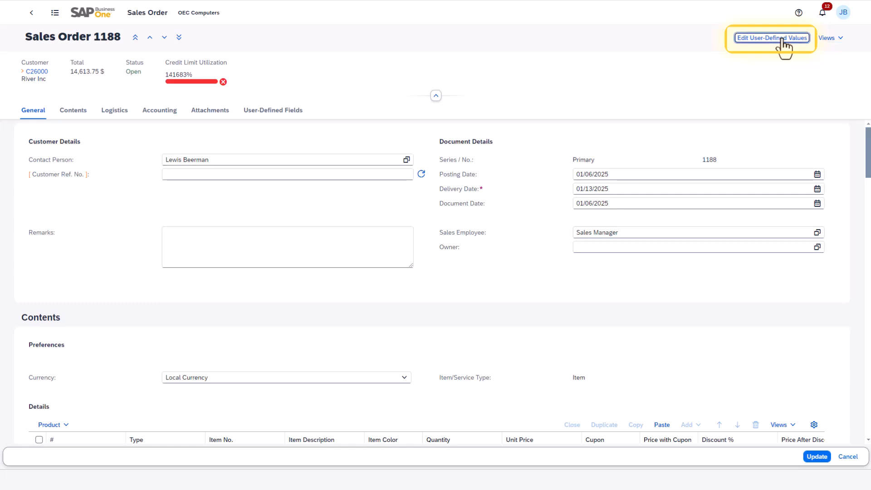
click(772, 38)
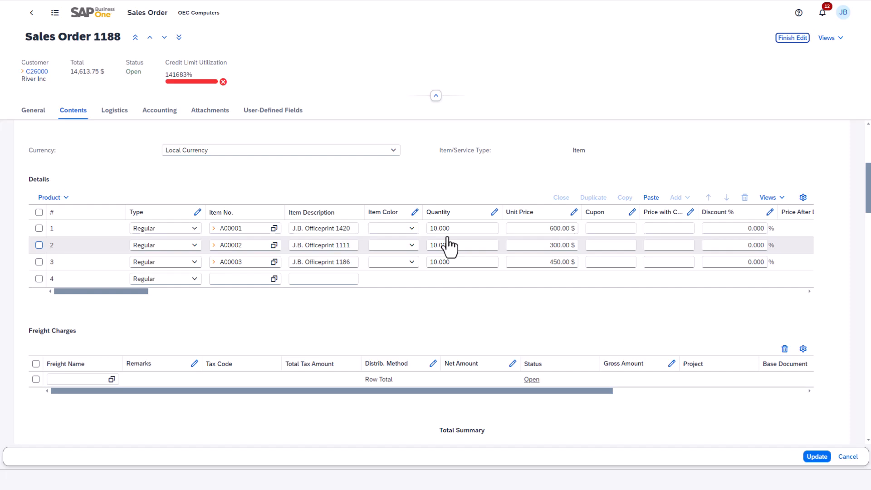
click(411, 229)
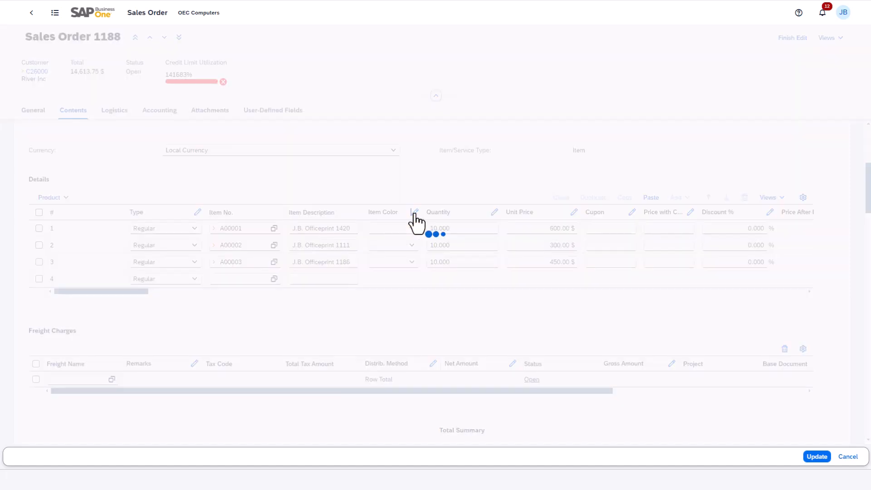
Set Item Color to a Filtered List of White, Blue and Grey with Allow to View All Values off, and confirm.
click(413, 212)
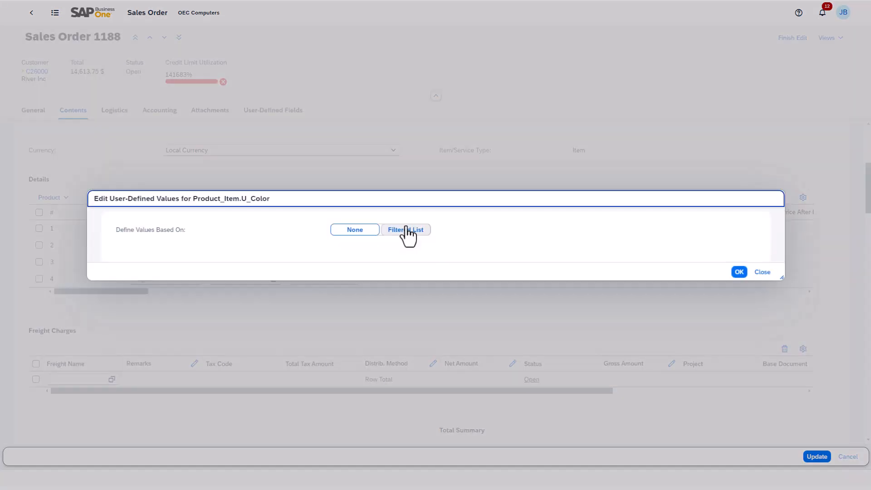
click(405, 229)
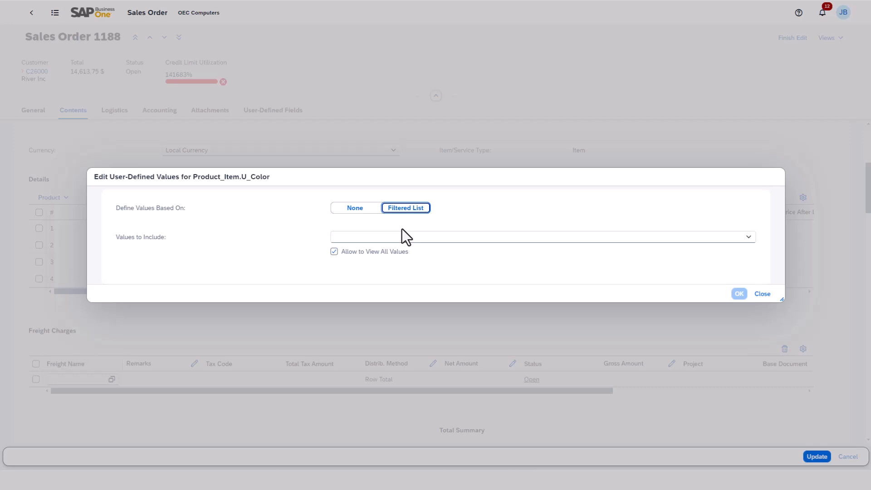
click(334, 252)
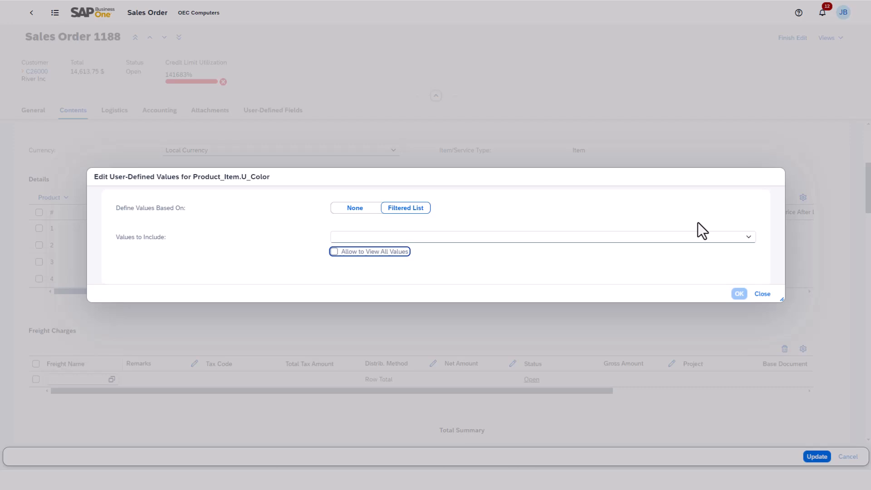
click(541, 245)
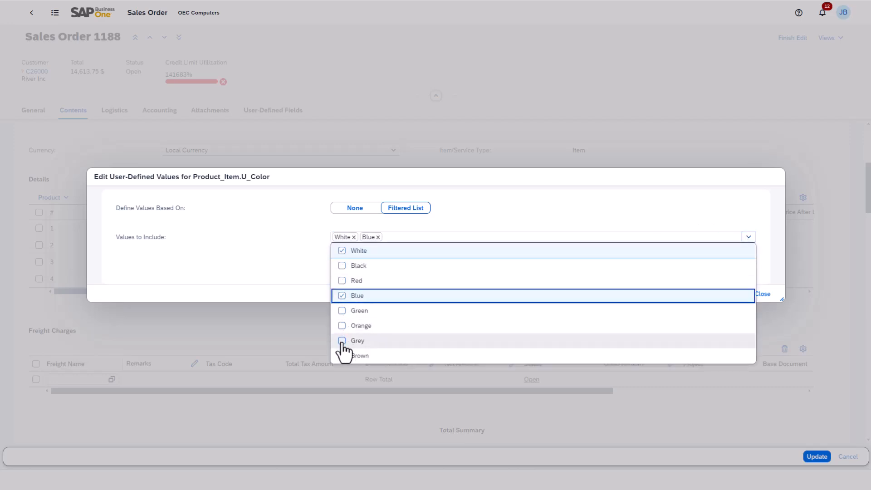
click(341, 341)
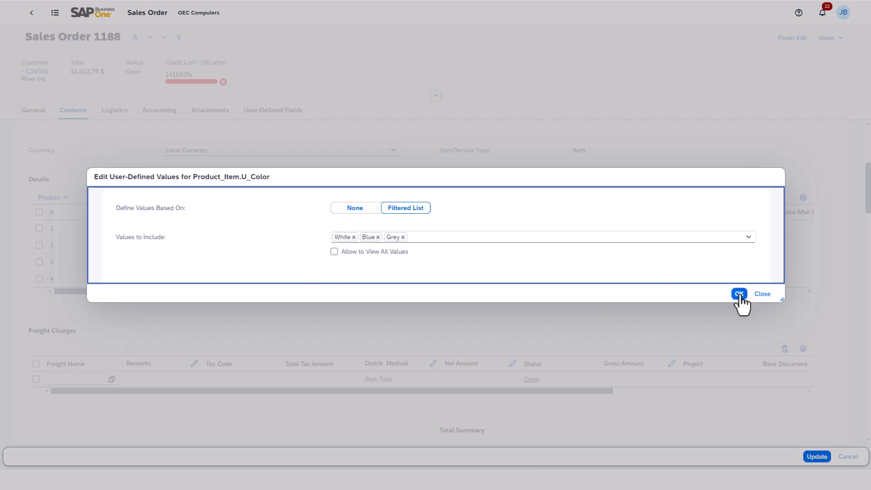
click(739, 294)
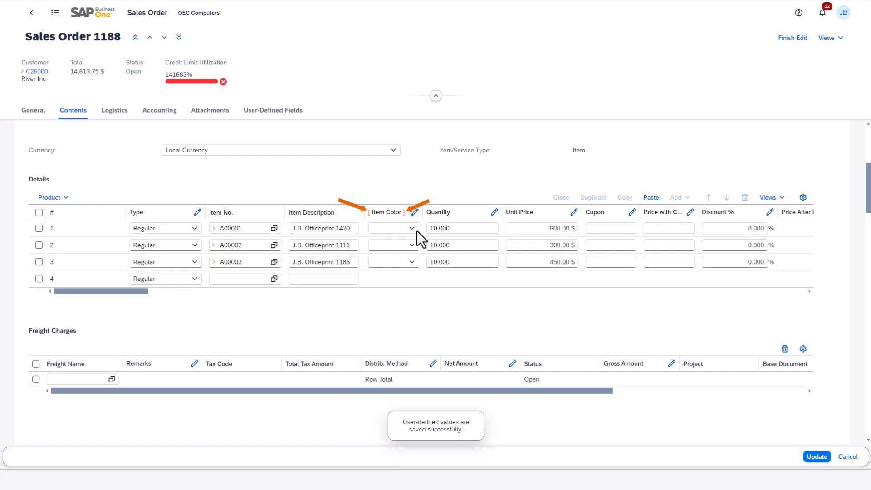
Reopen the Item Color value settings showing the saved White/Blue/Grey filtered list.
click(410, 228)
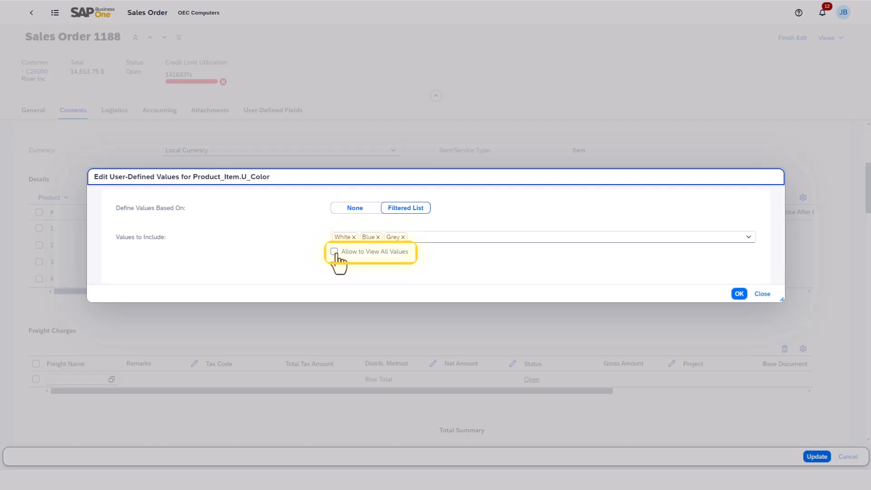
Enable Allow to View All Values, confirm, and choose << Display All Values >> in row 1's Item Color list.
click(334, 253)
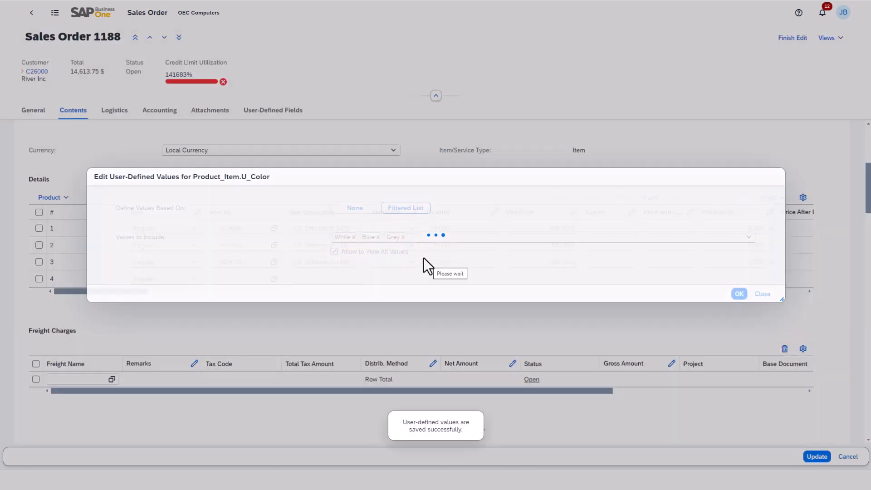
click(738, 294)
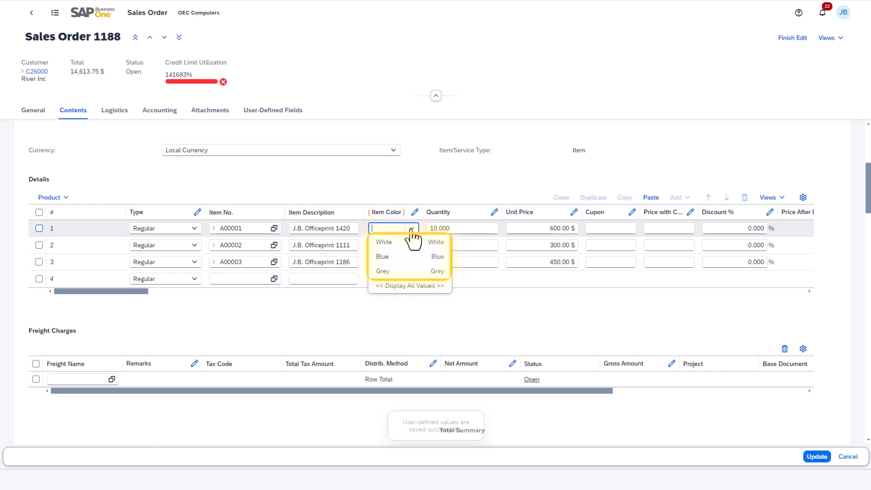
click(409, 286)
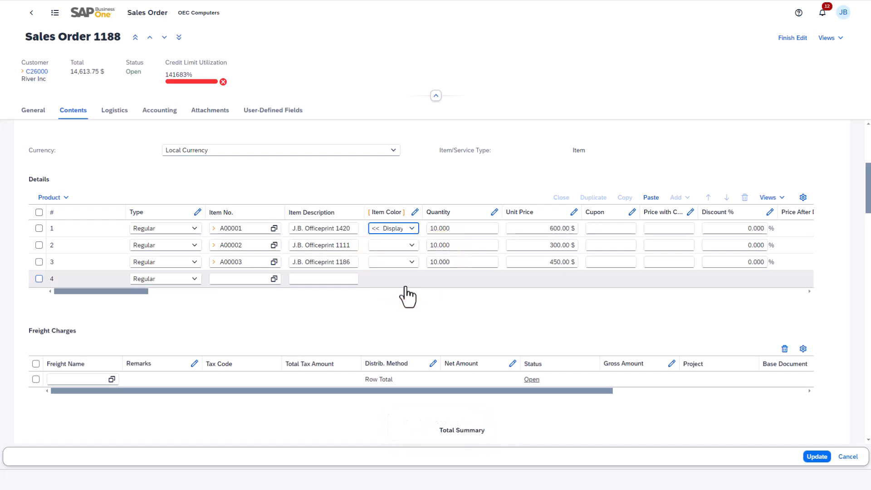
click(411, 229)
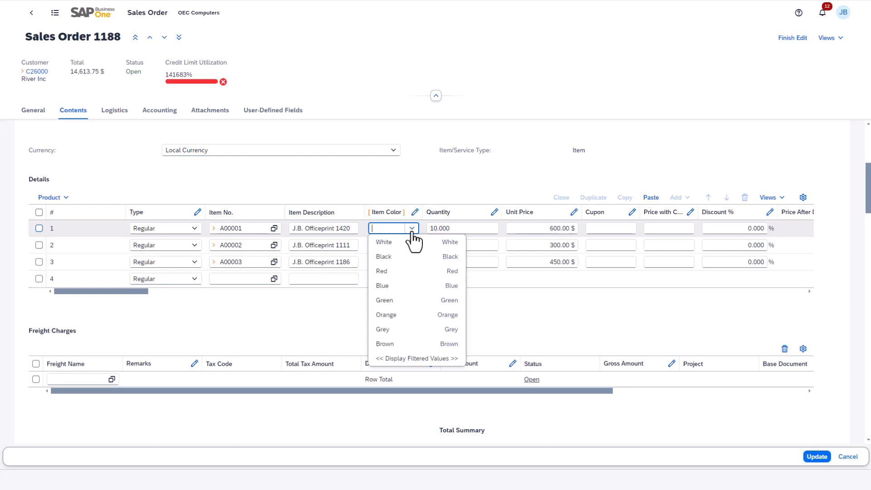
mouse_move(397, 359)
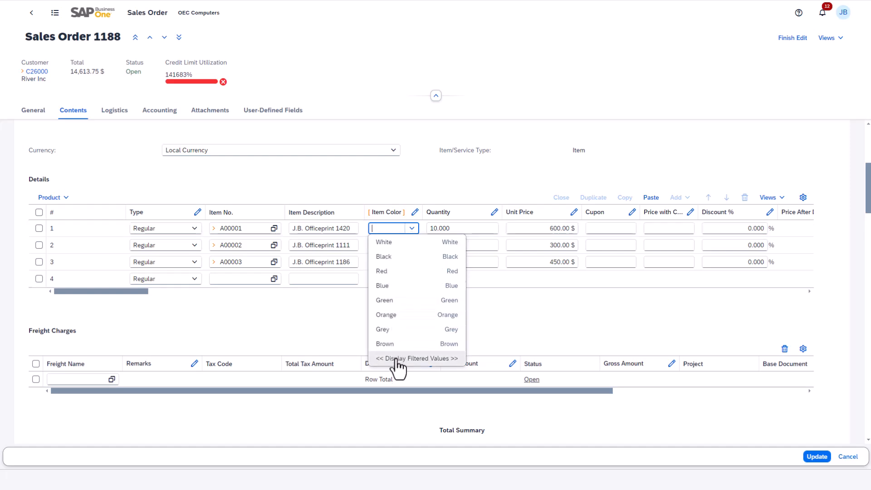